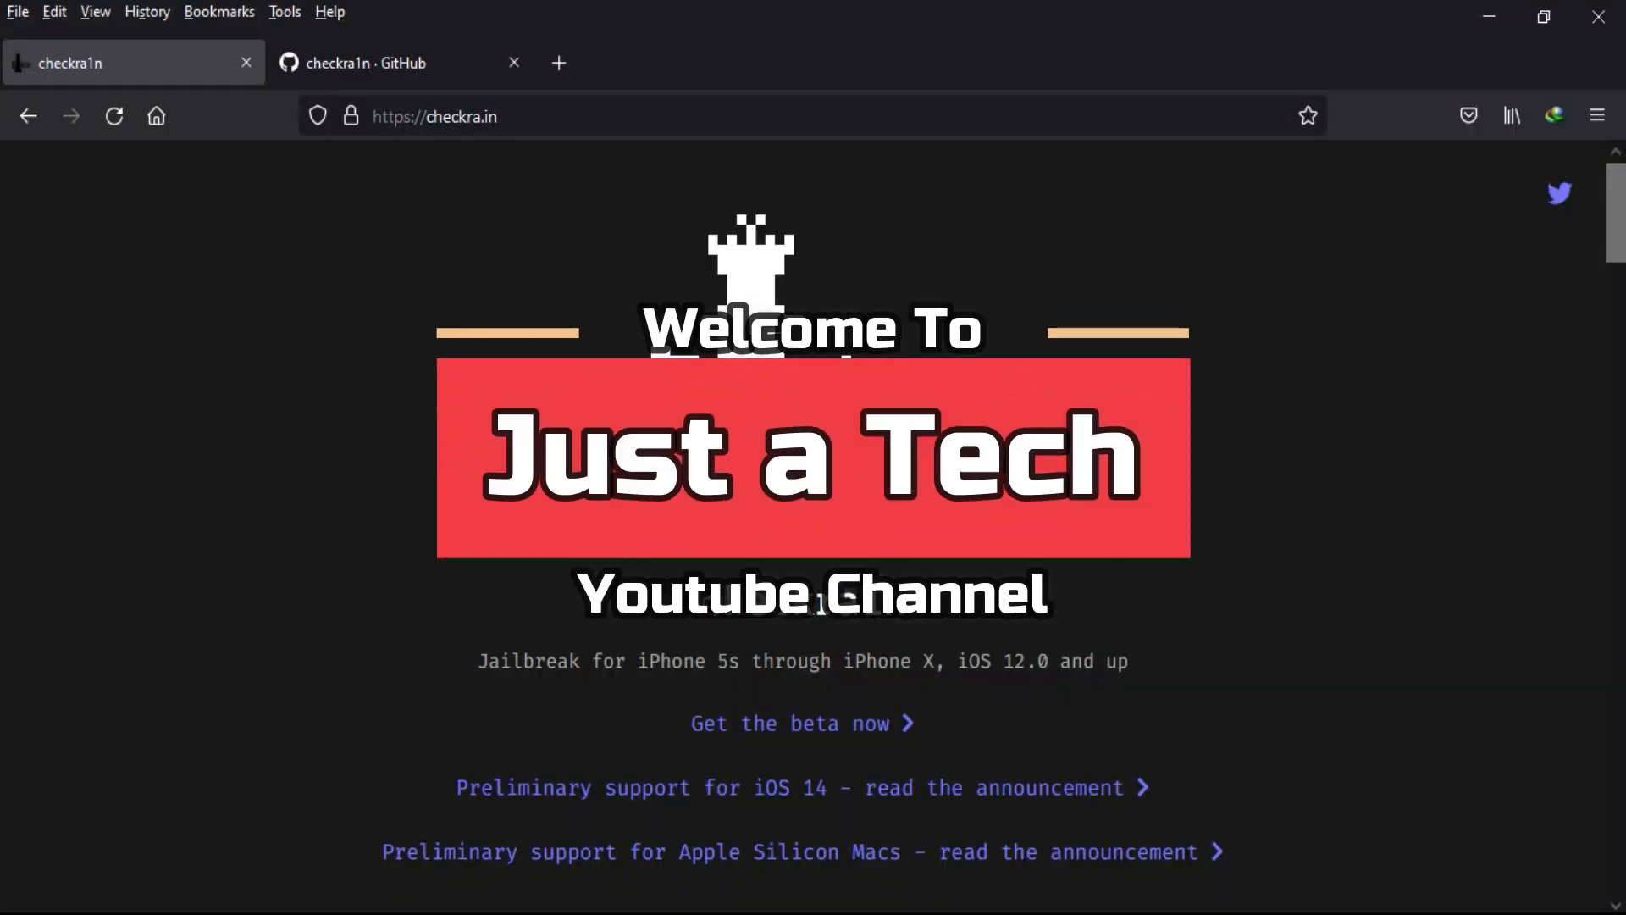
# View the checkra1n repository list, noting PongoOS updated 16 hours ago and newlib 3 days ago.
pyautogui.click(372, 63)
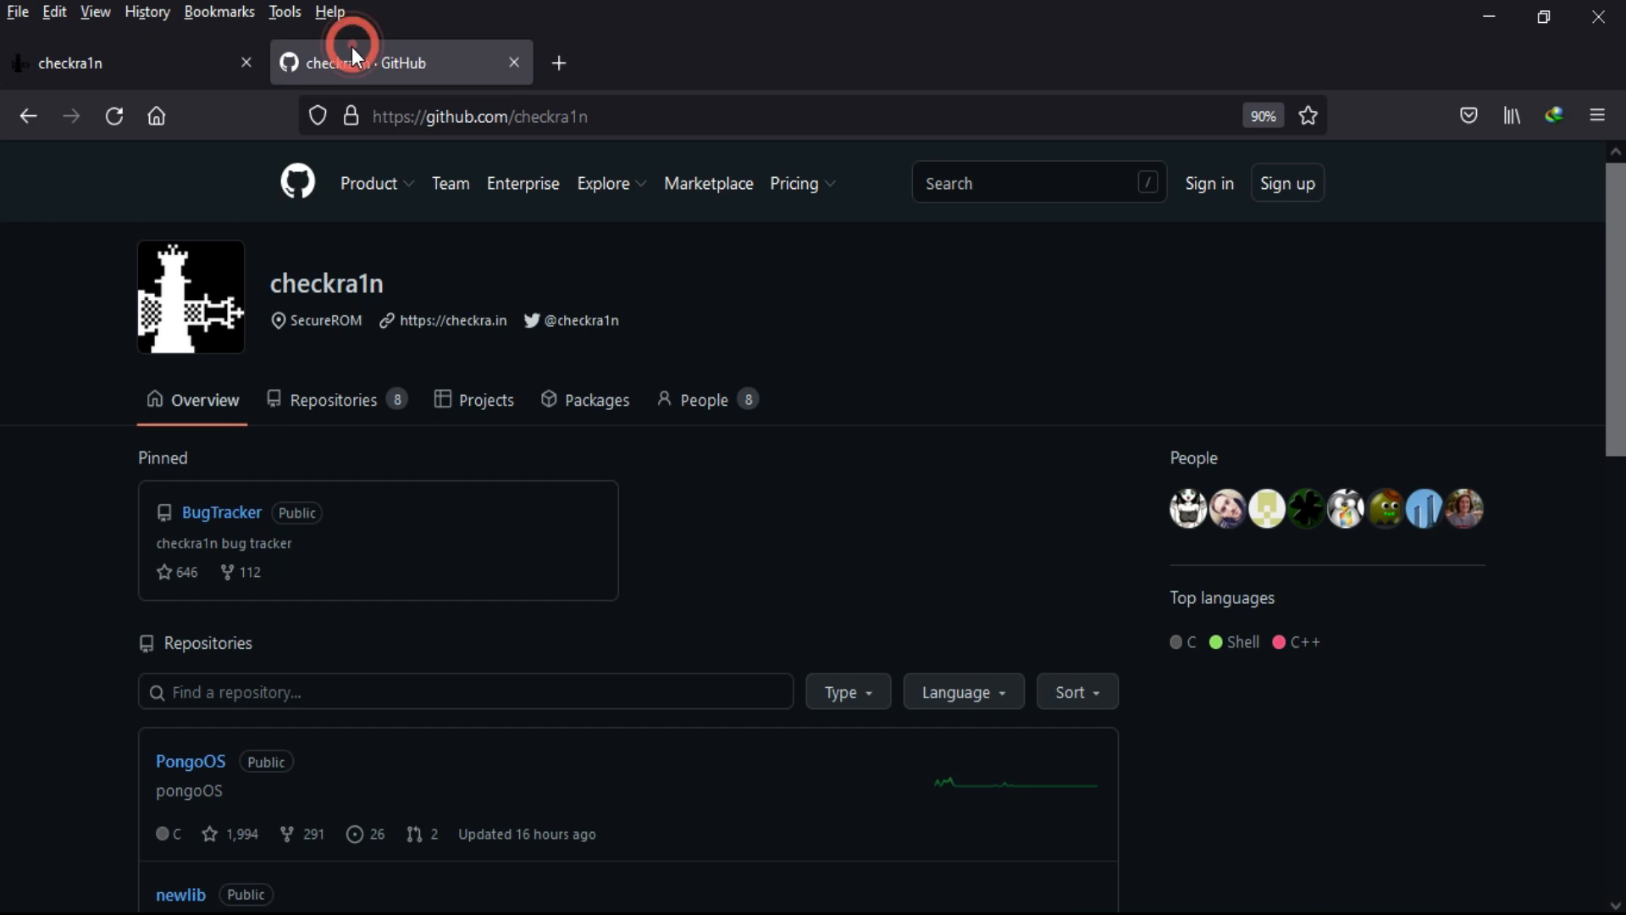
pyautogui.scroll(-3)
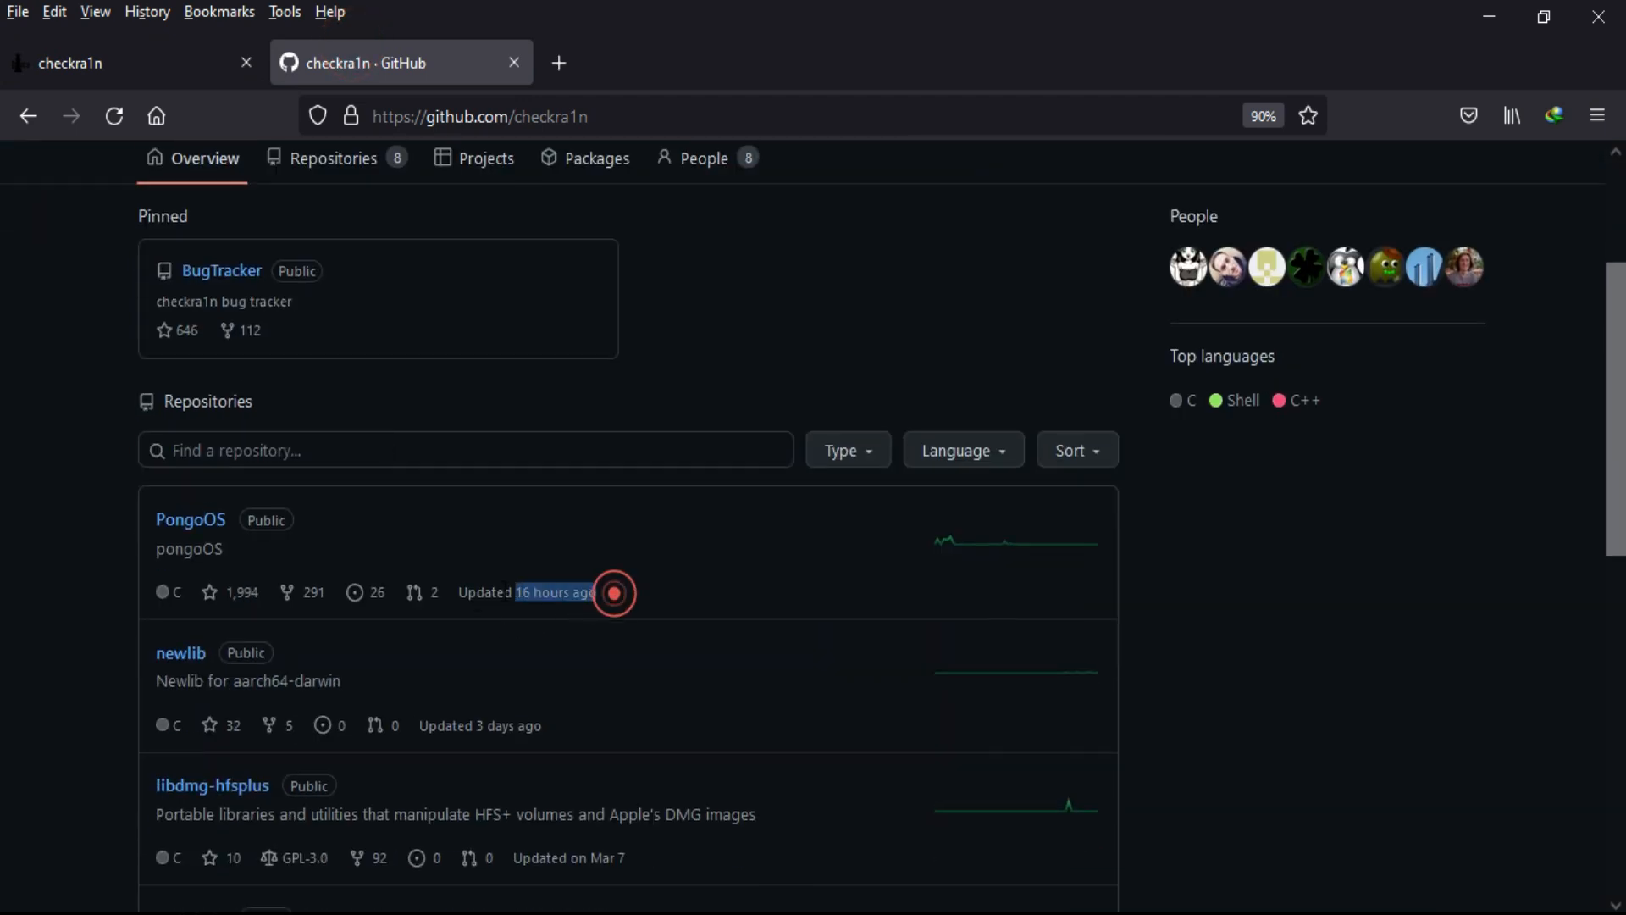
pyautogui.click(480, 726)
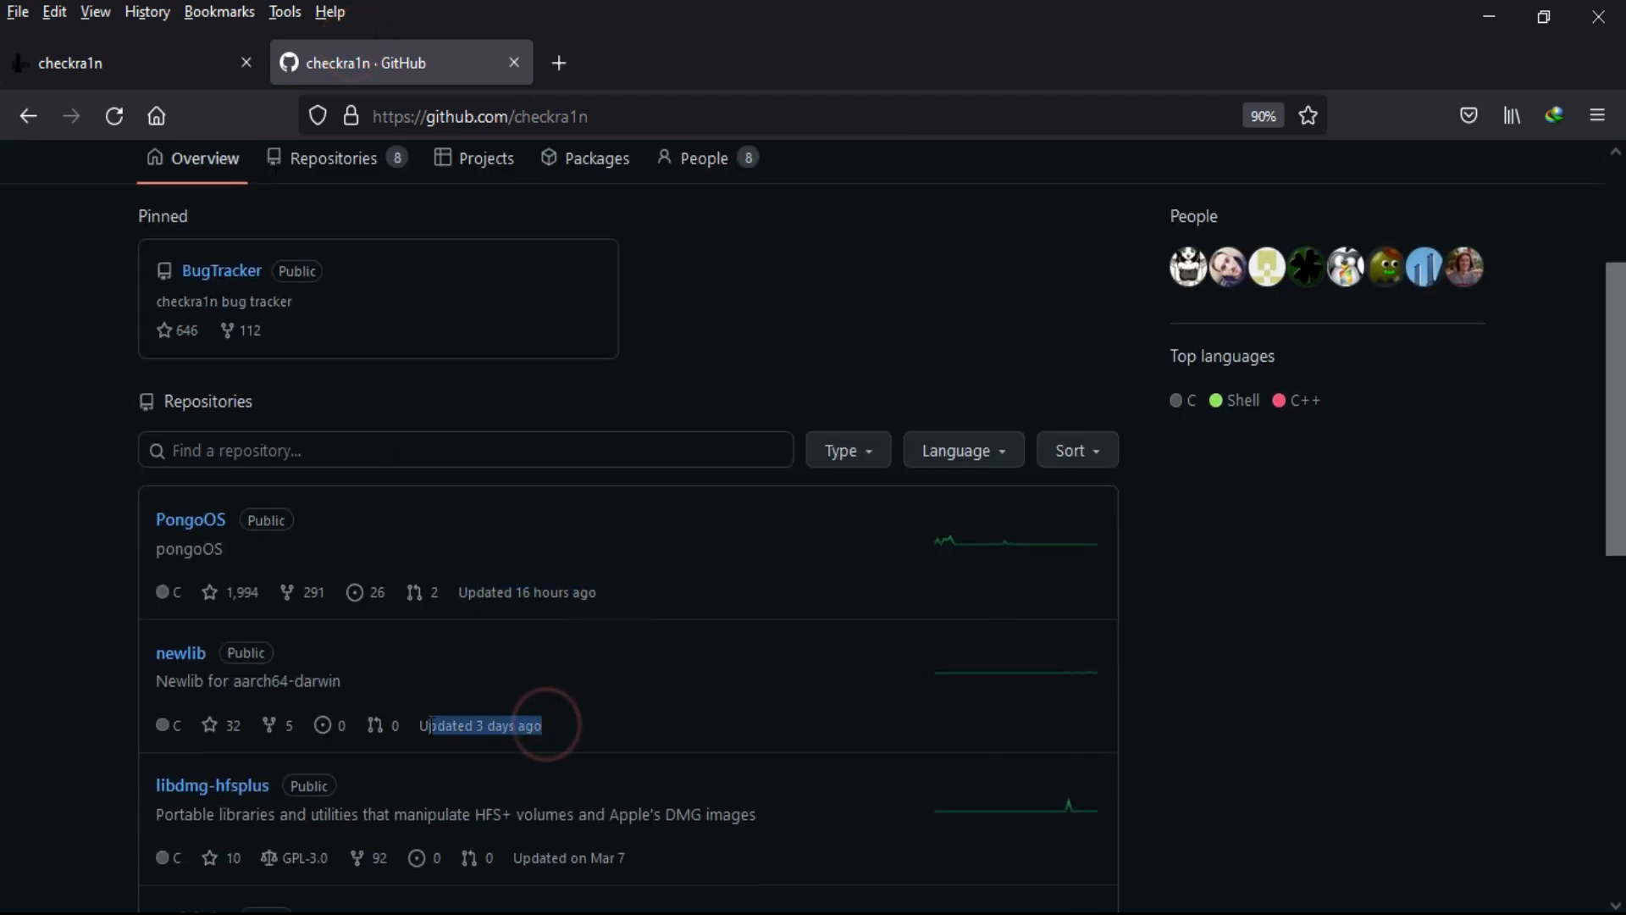
pyautogui.click(73, 63)
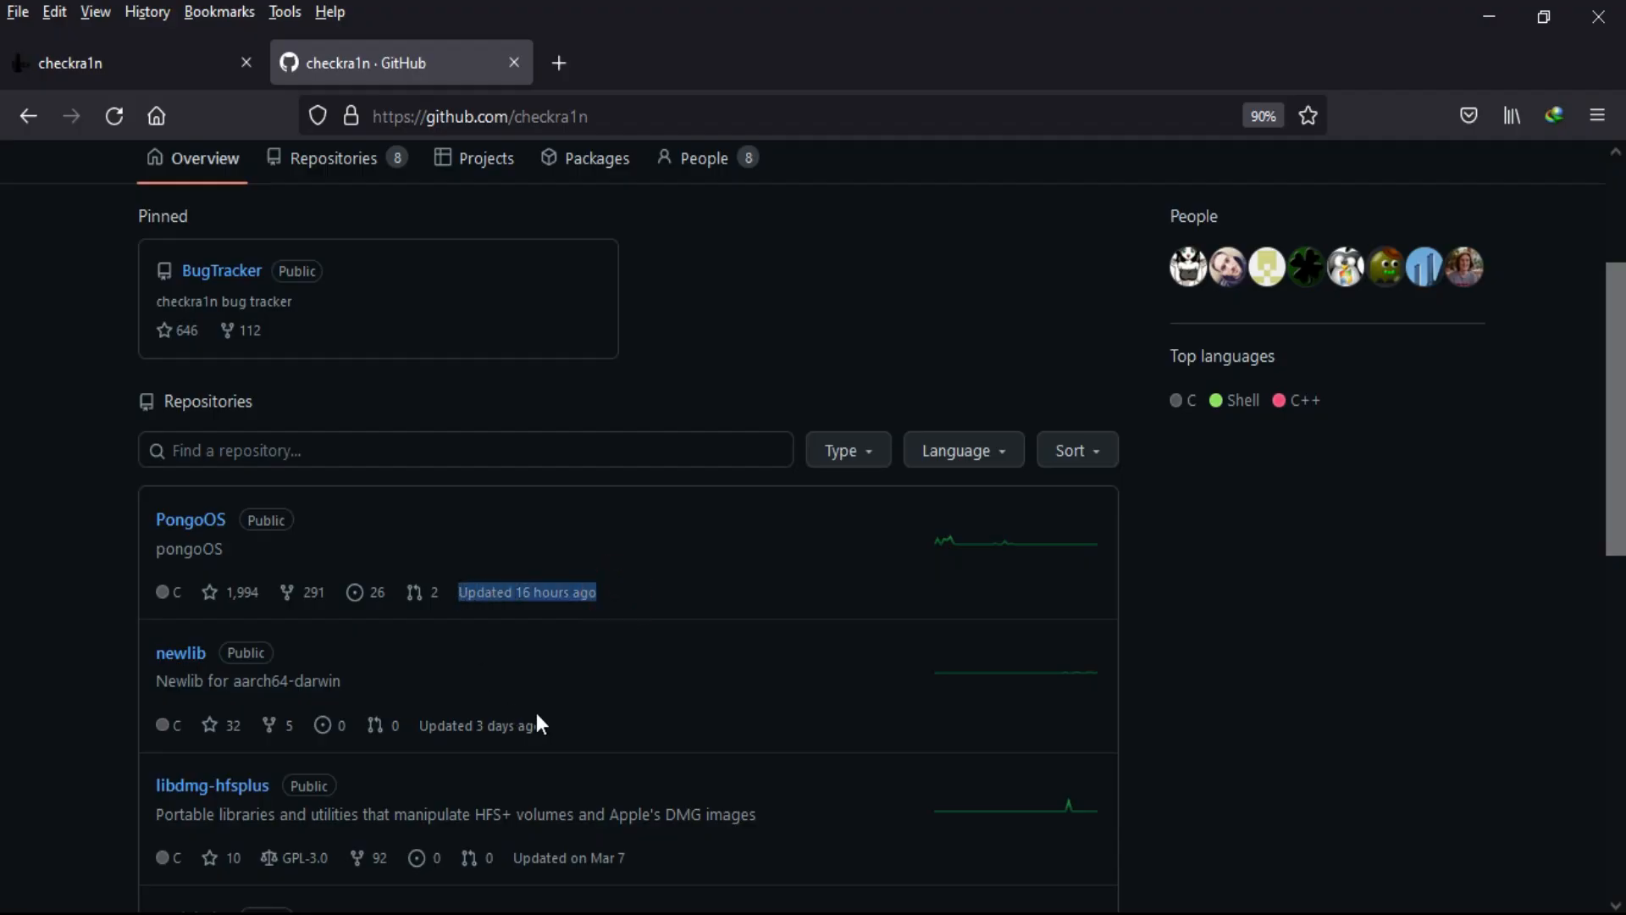
# Switch the PongoOS repository to its iOS15 branch, 51 commits ahead of master.
pyautogui.click(446, 689)
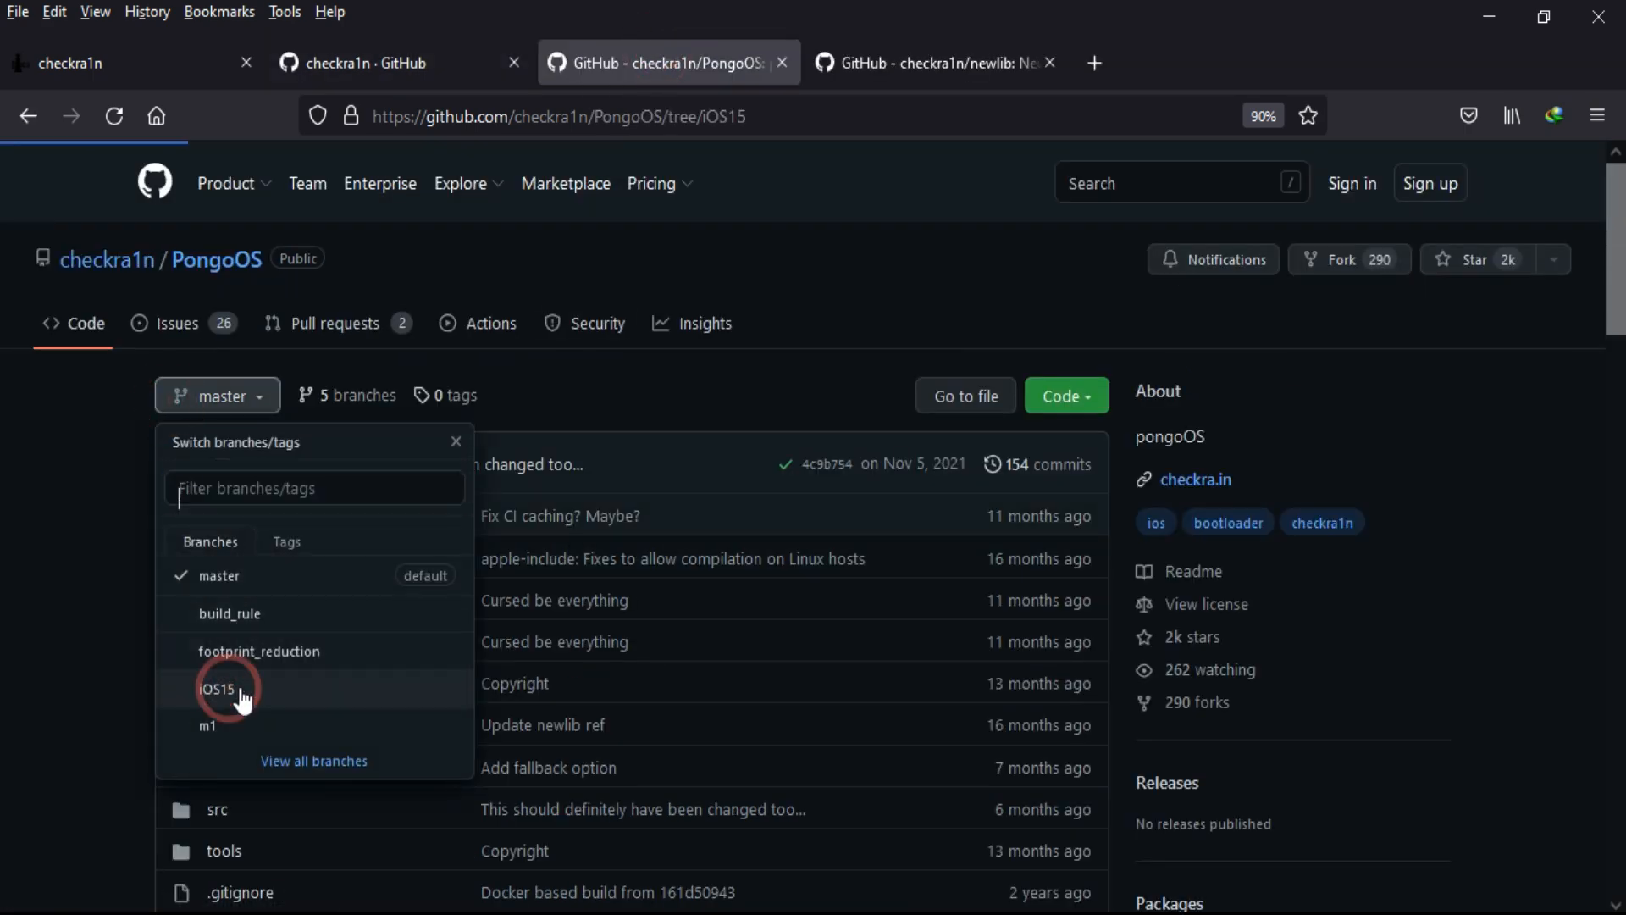
pyautogui.click(216, 689)
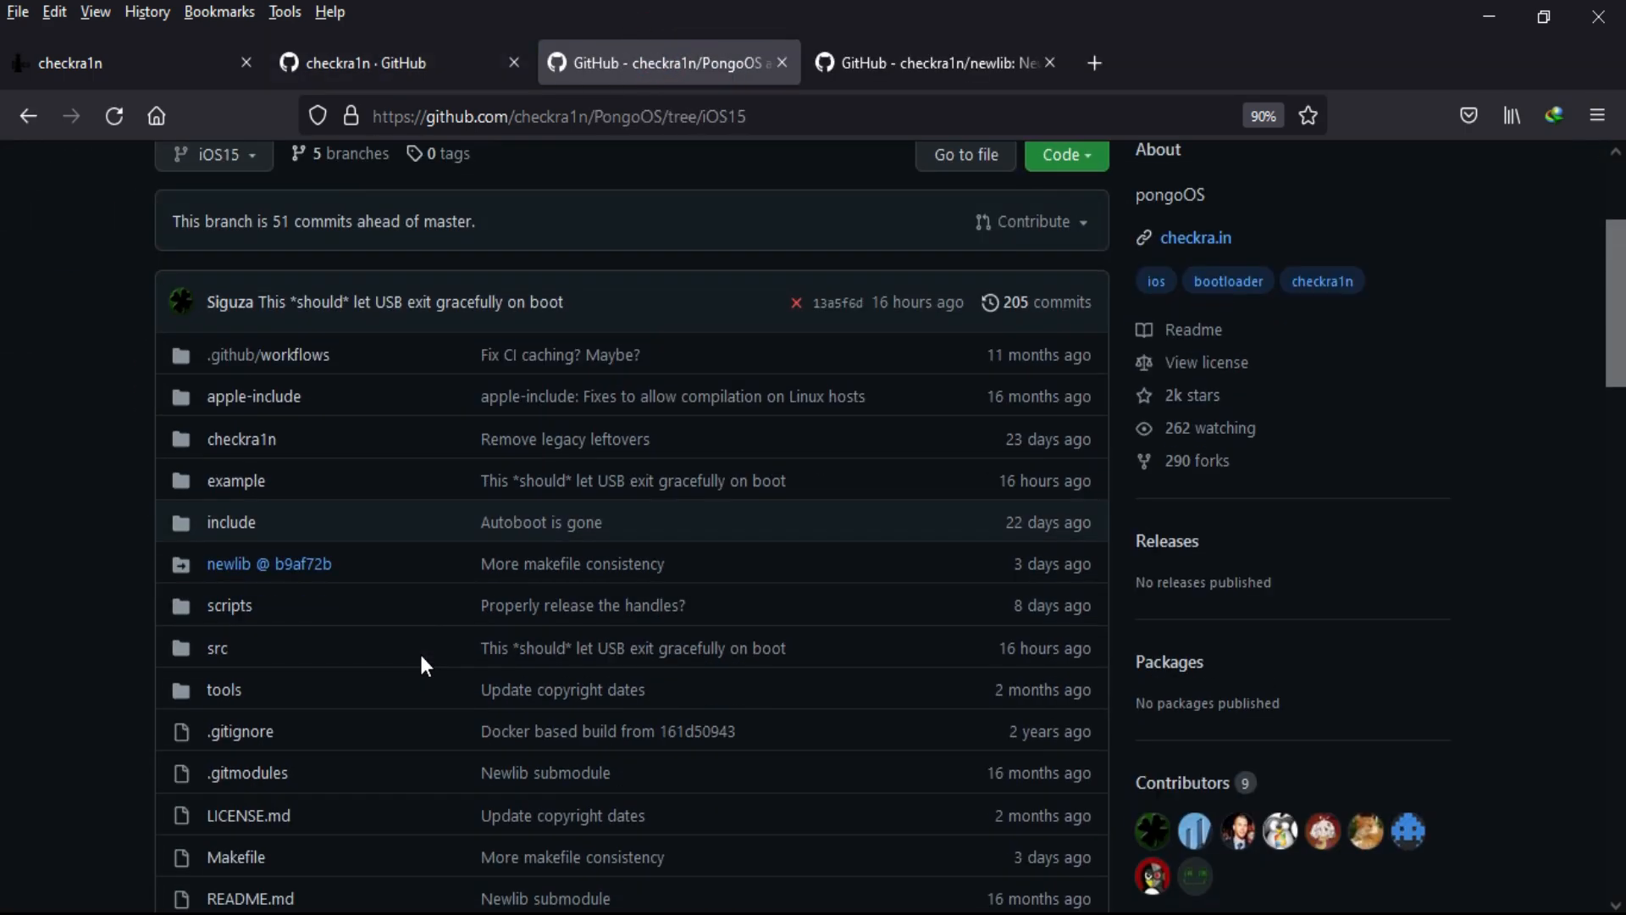
pyautogui.moveTo(881, 683)
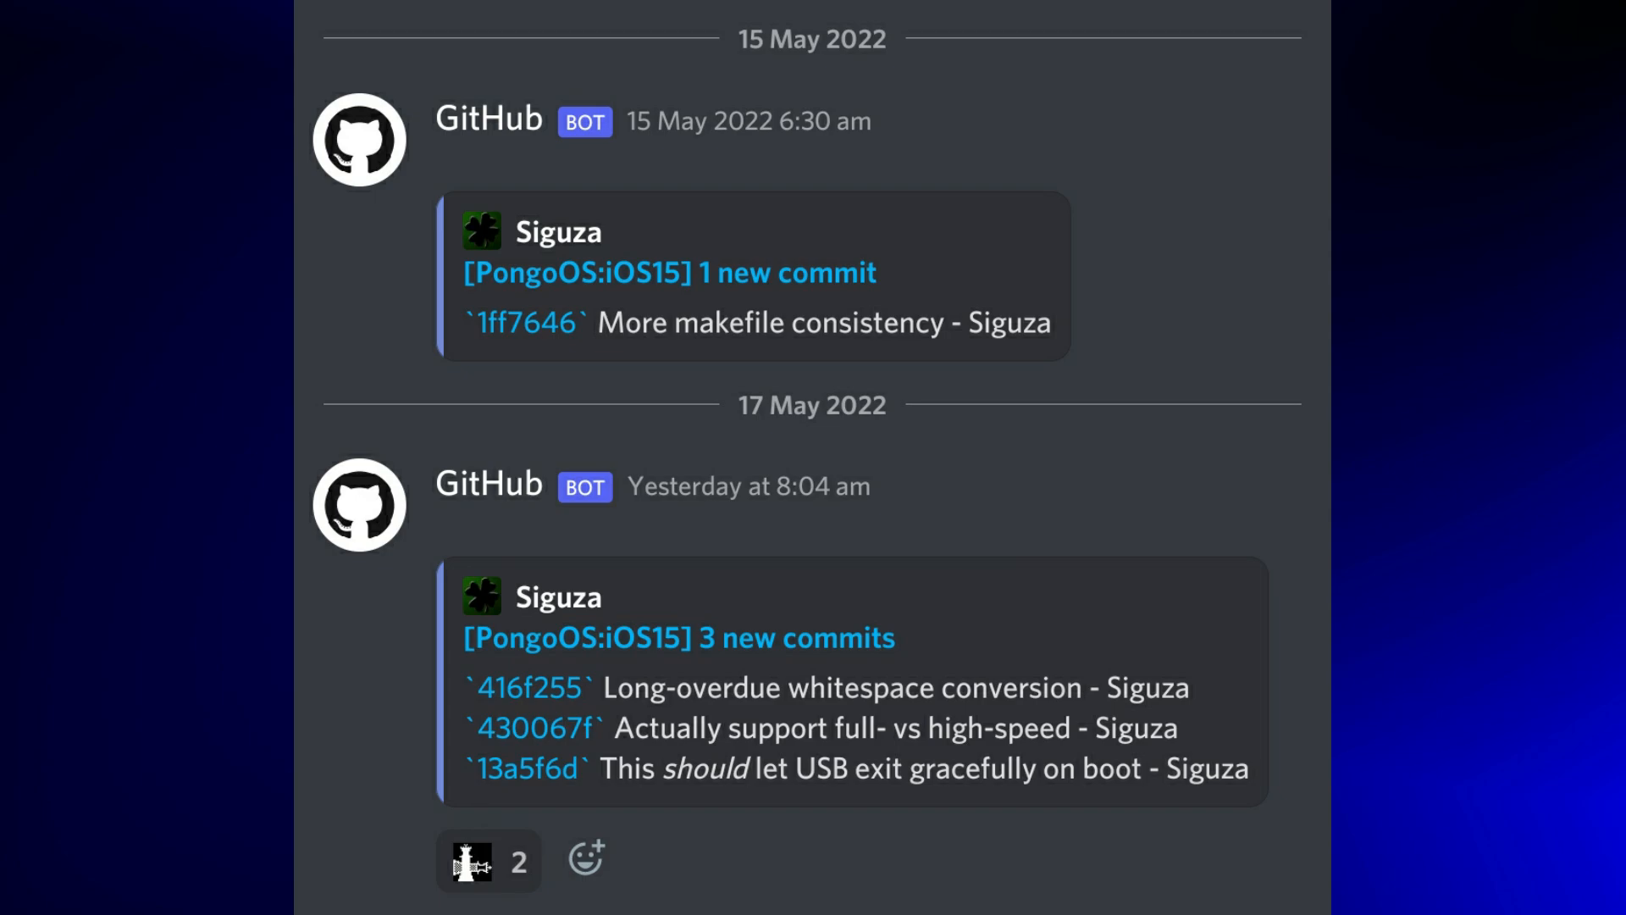
pyautogui.click(525, 769)
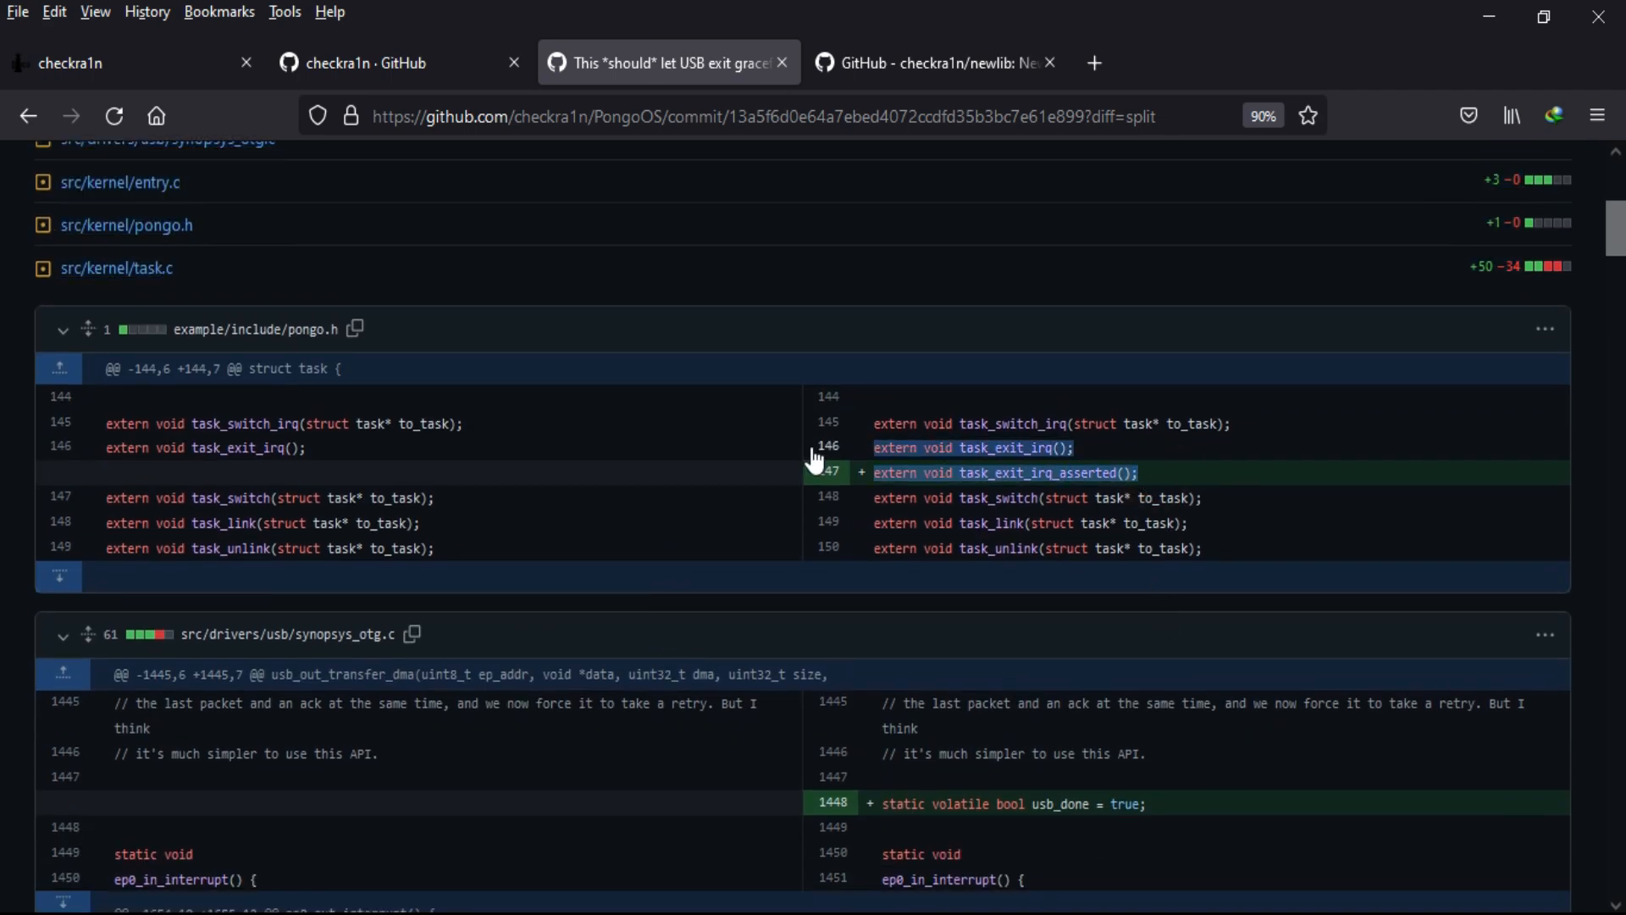
pyautogui.scroll(-3)
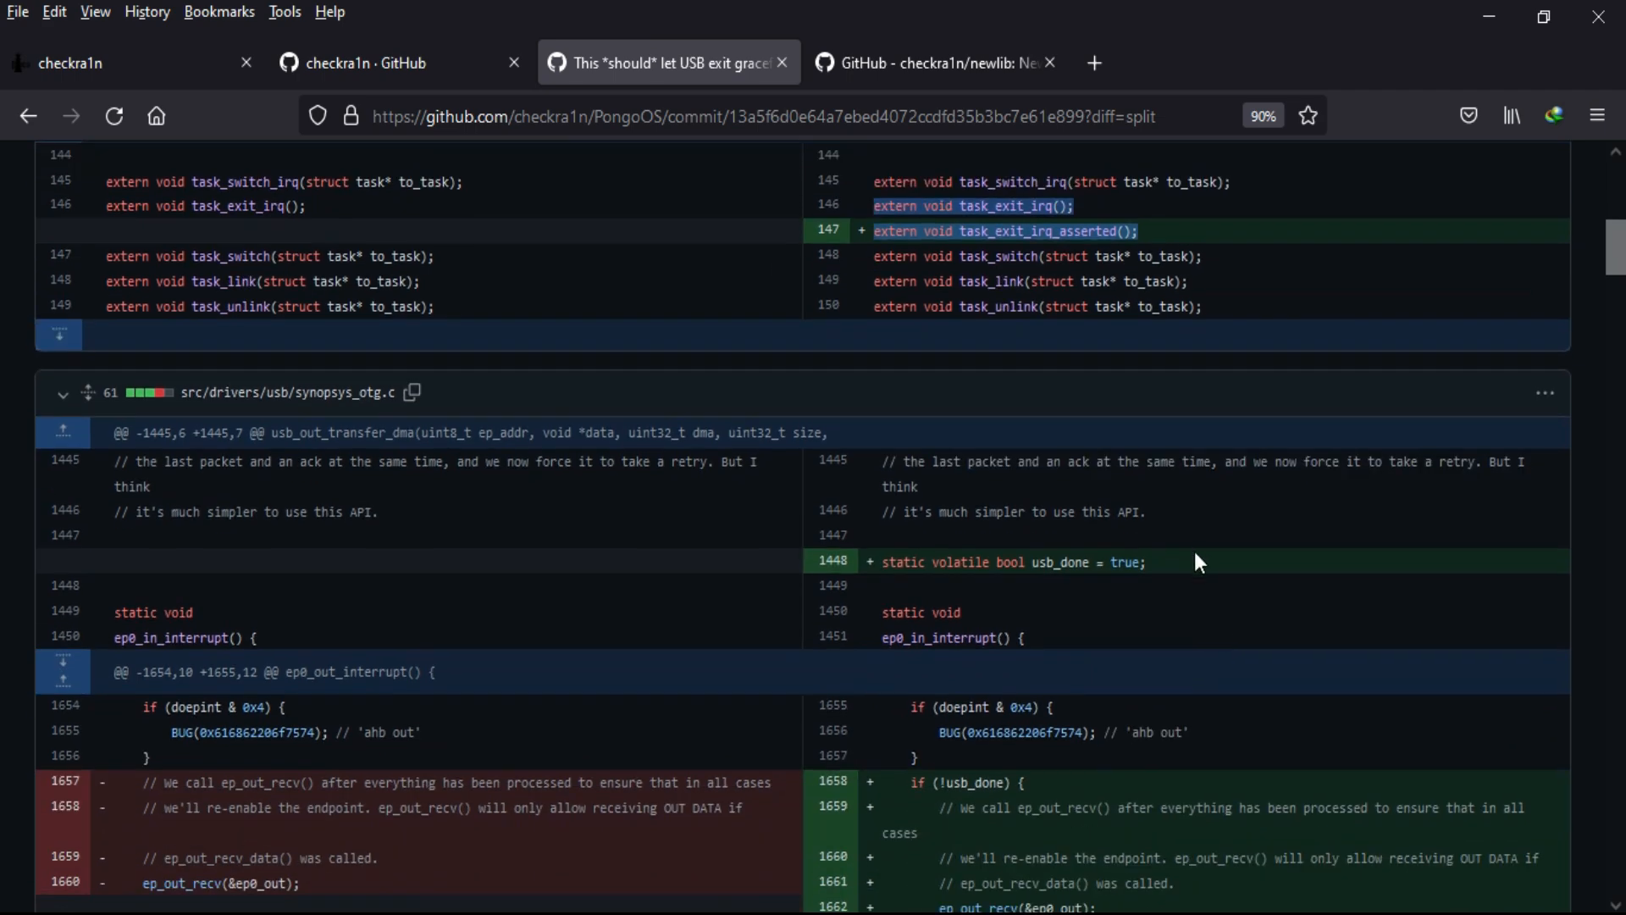
pyautogui.scroll(-3)
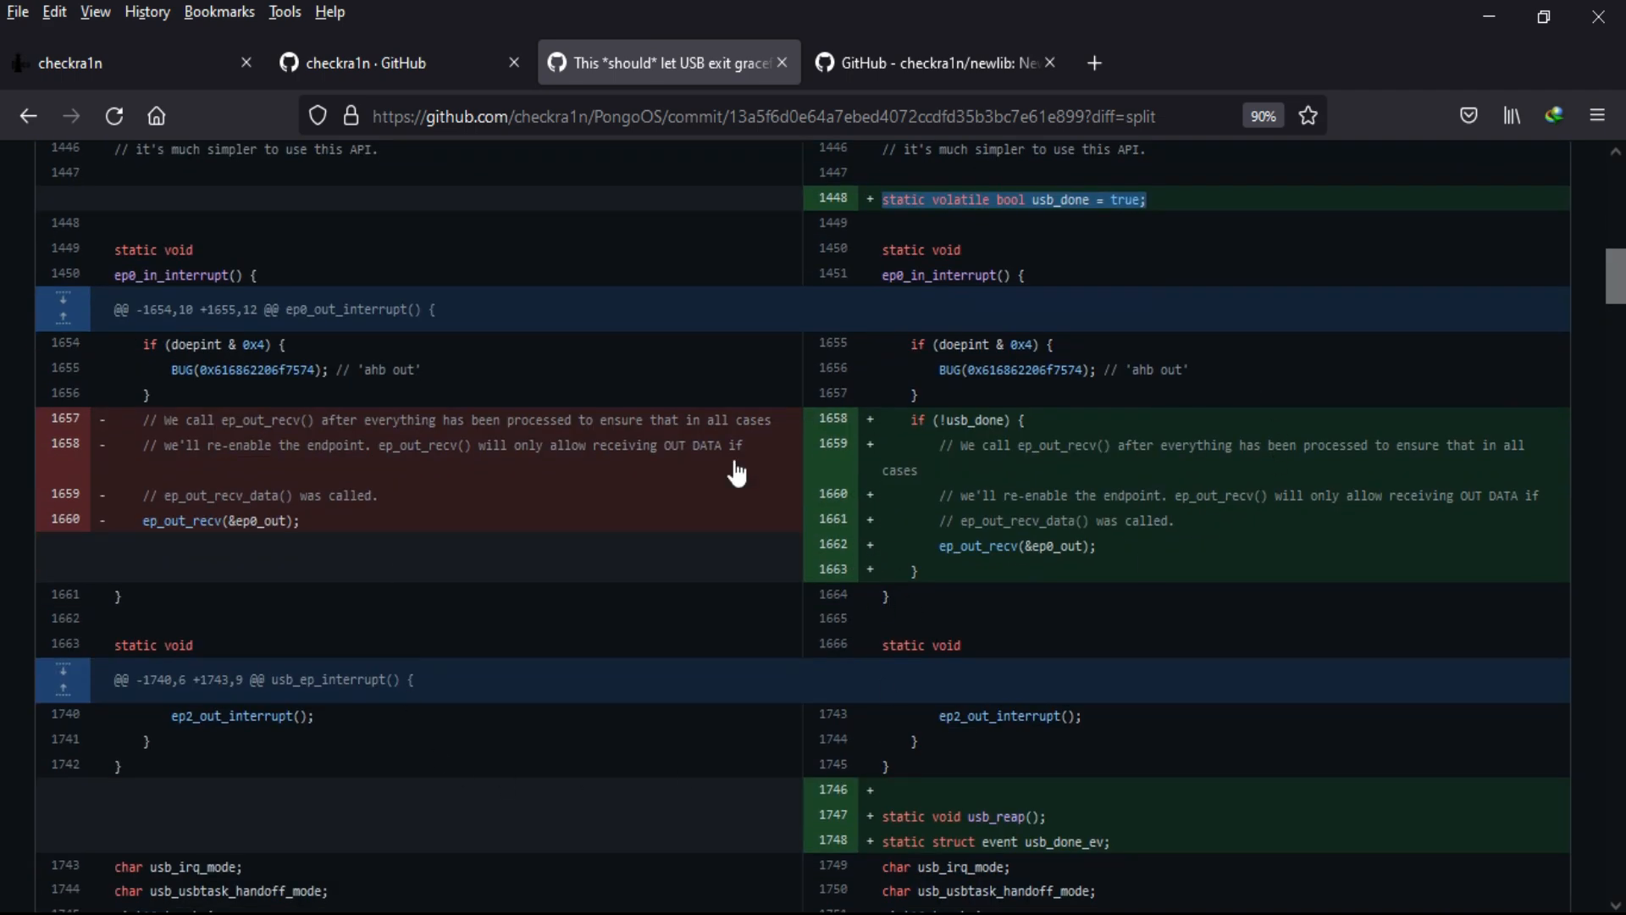
pyautogui.scroll(-3)
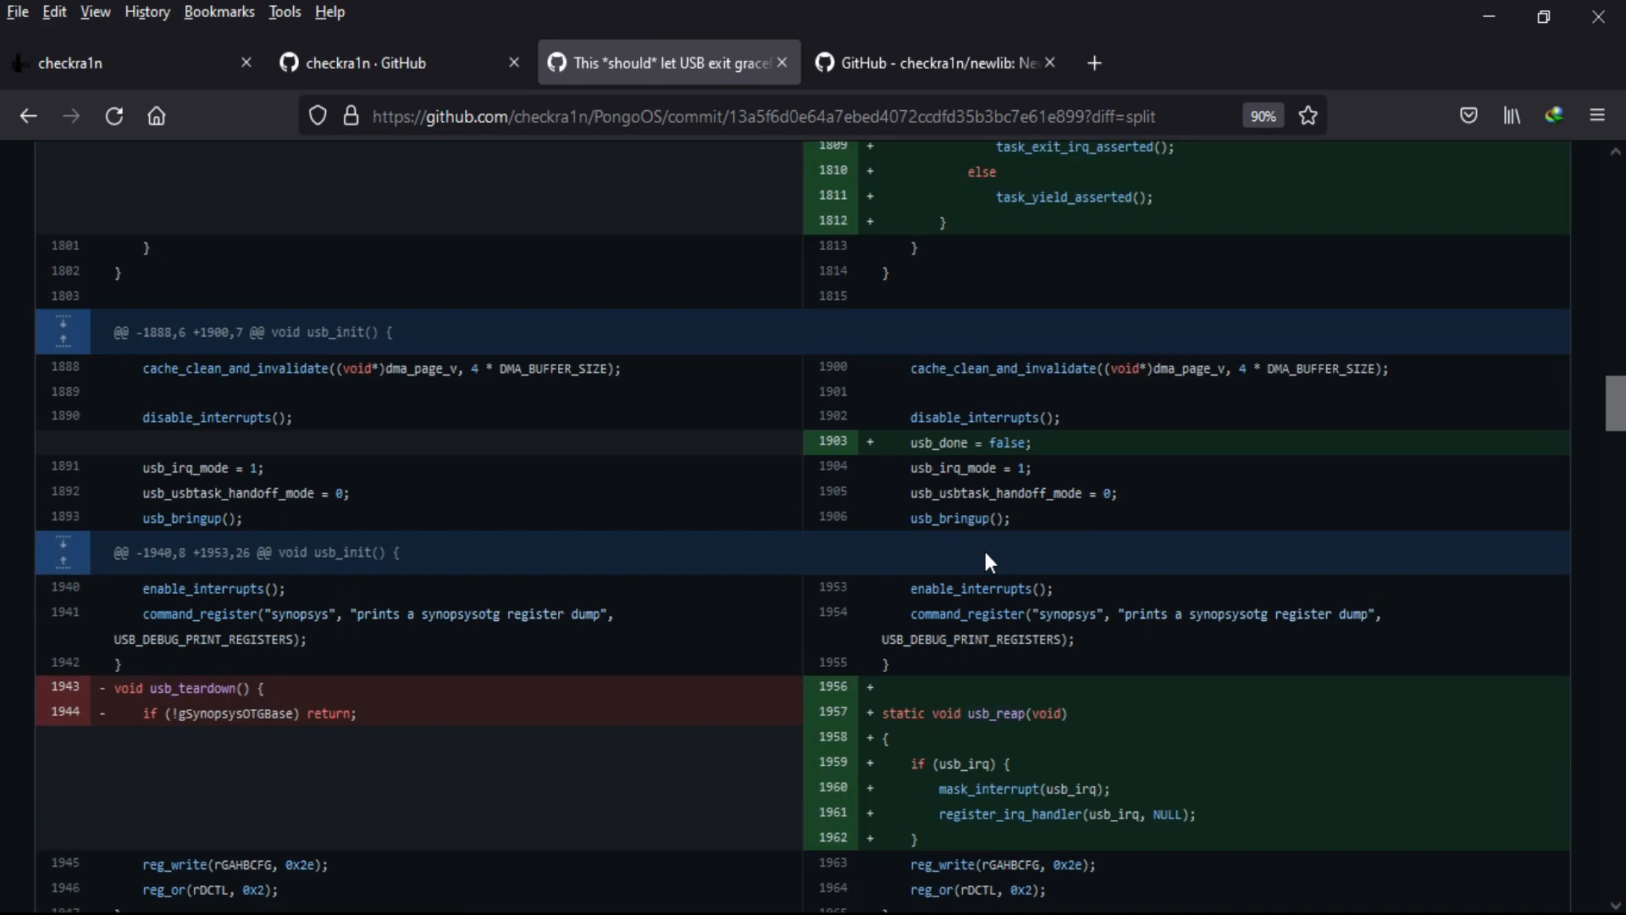
pyautogui.scroll(-3)
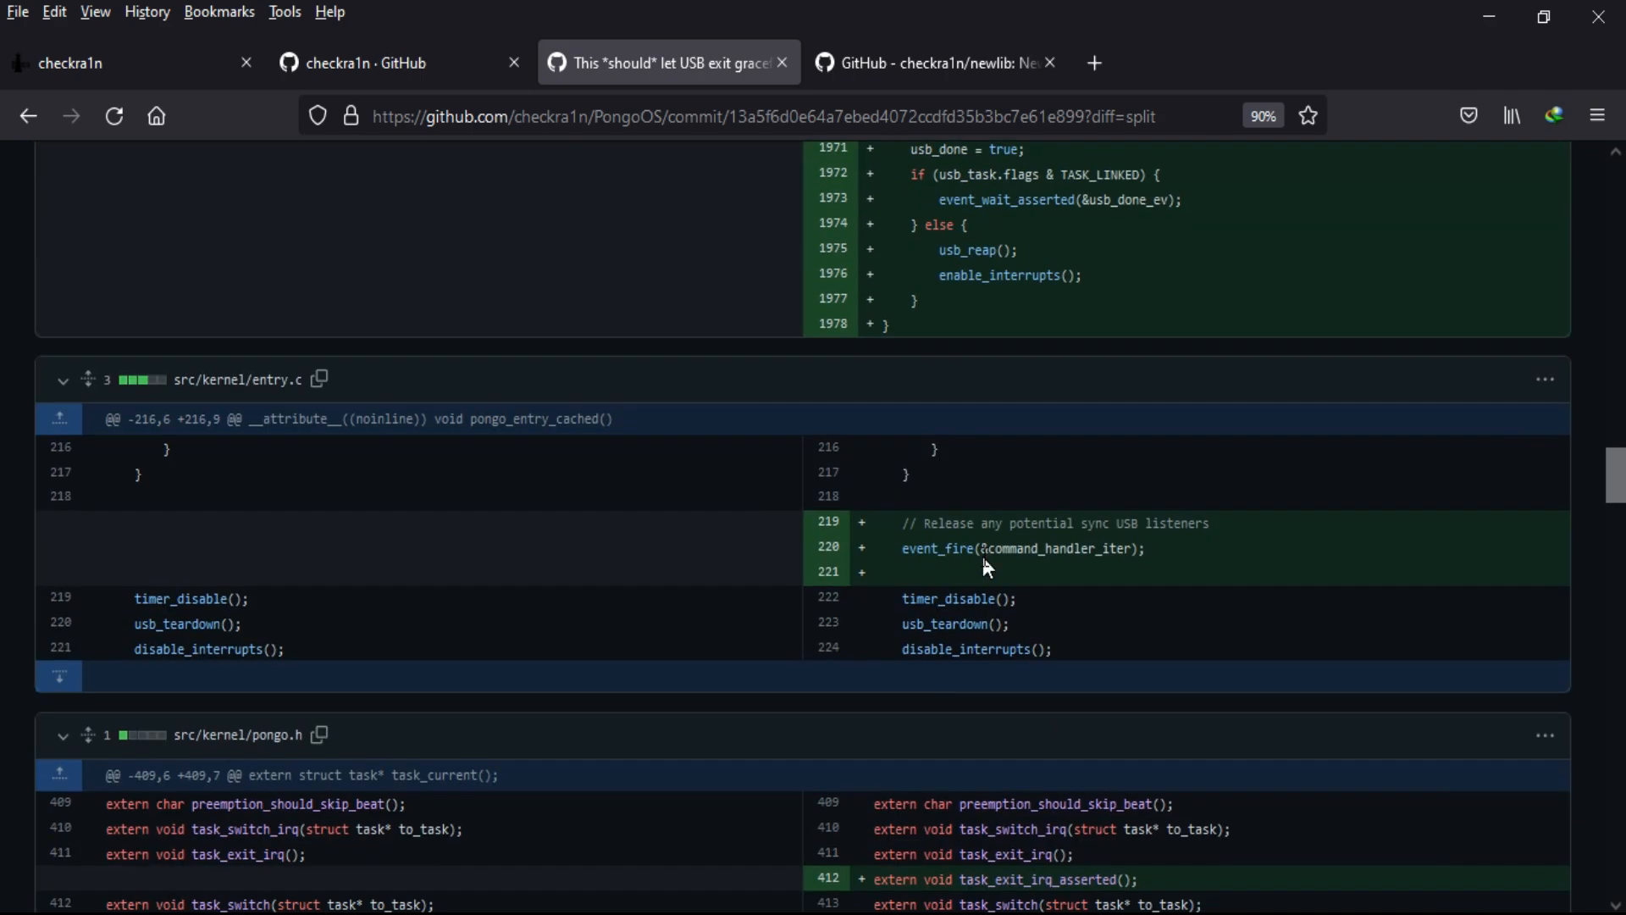
pyautogui.scroll(-3)
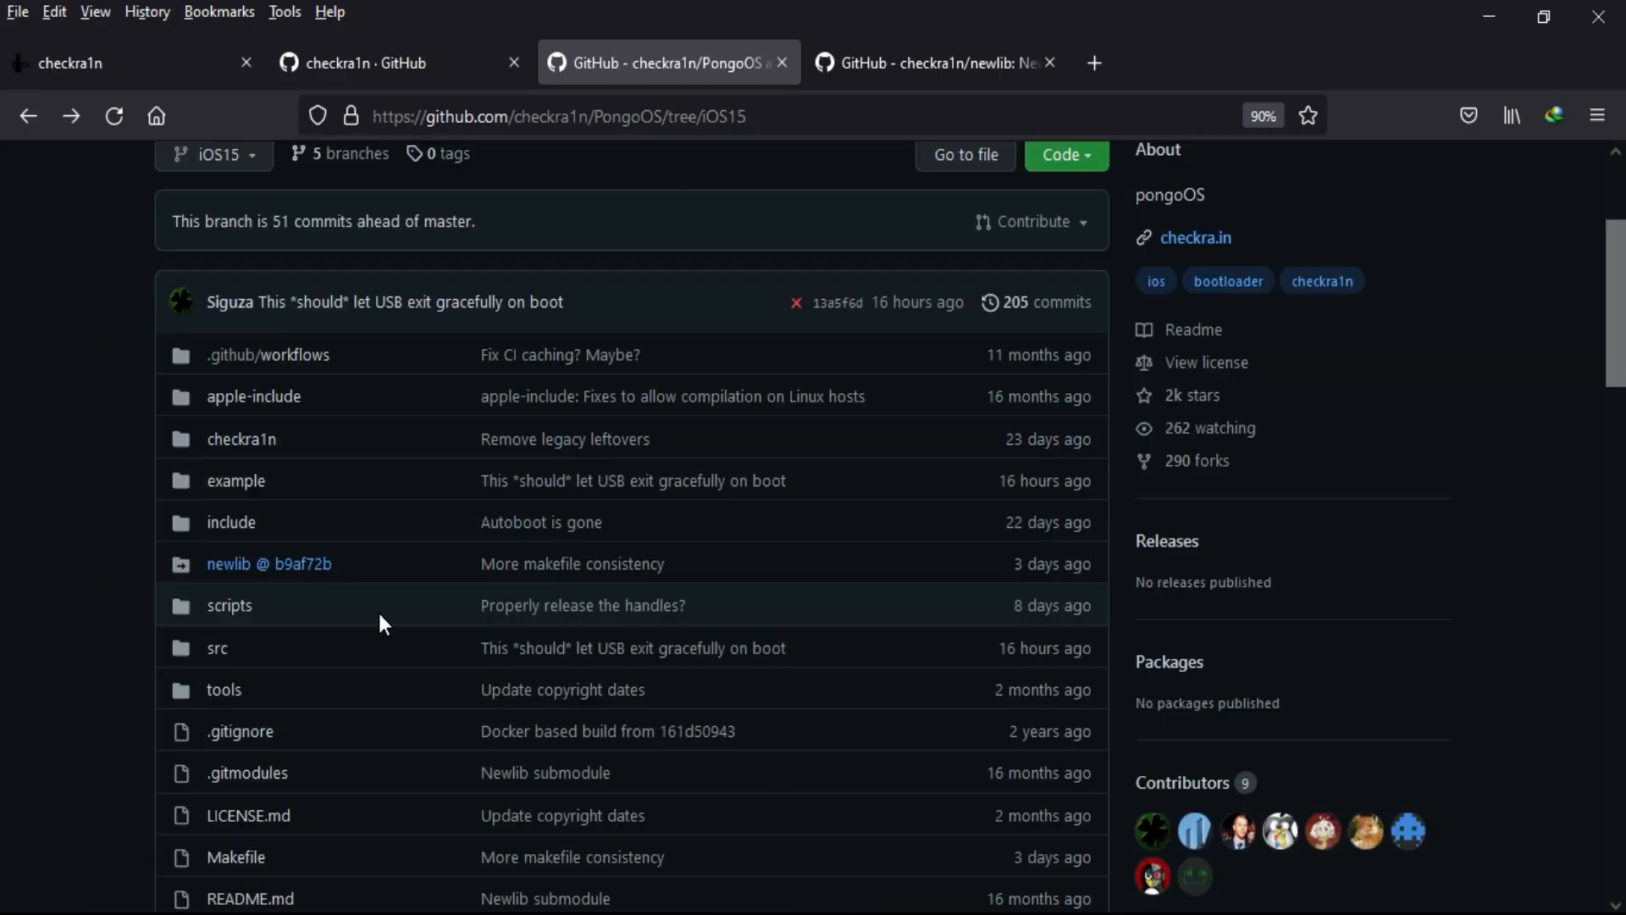
pyautogui.moveTo(815, 580)
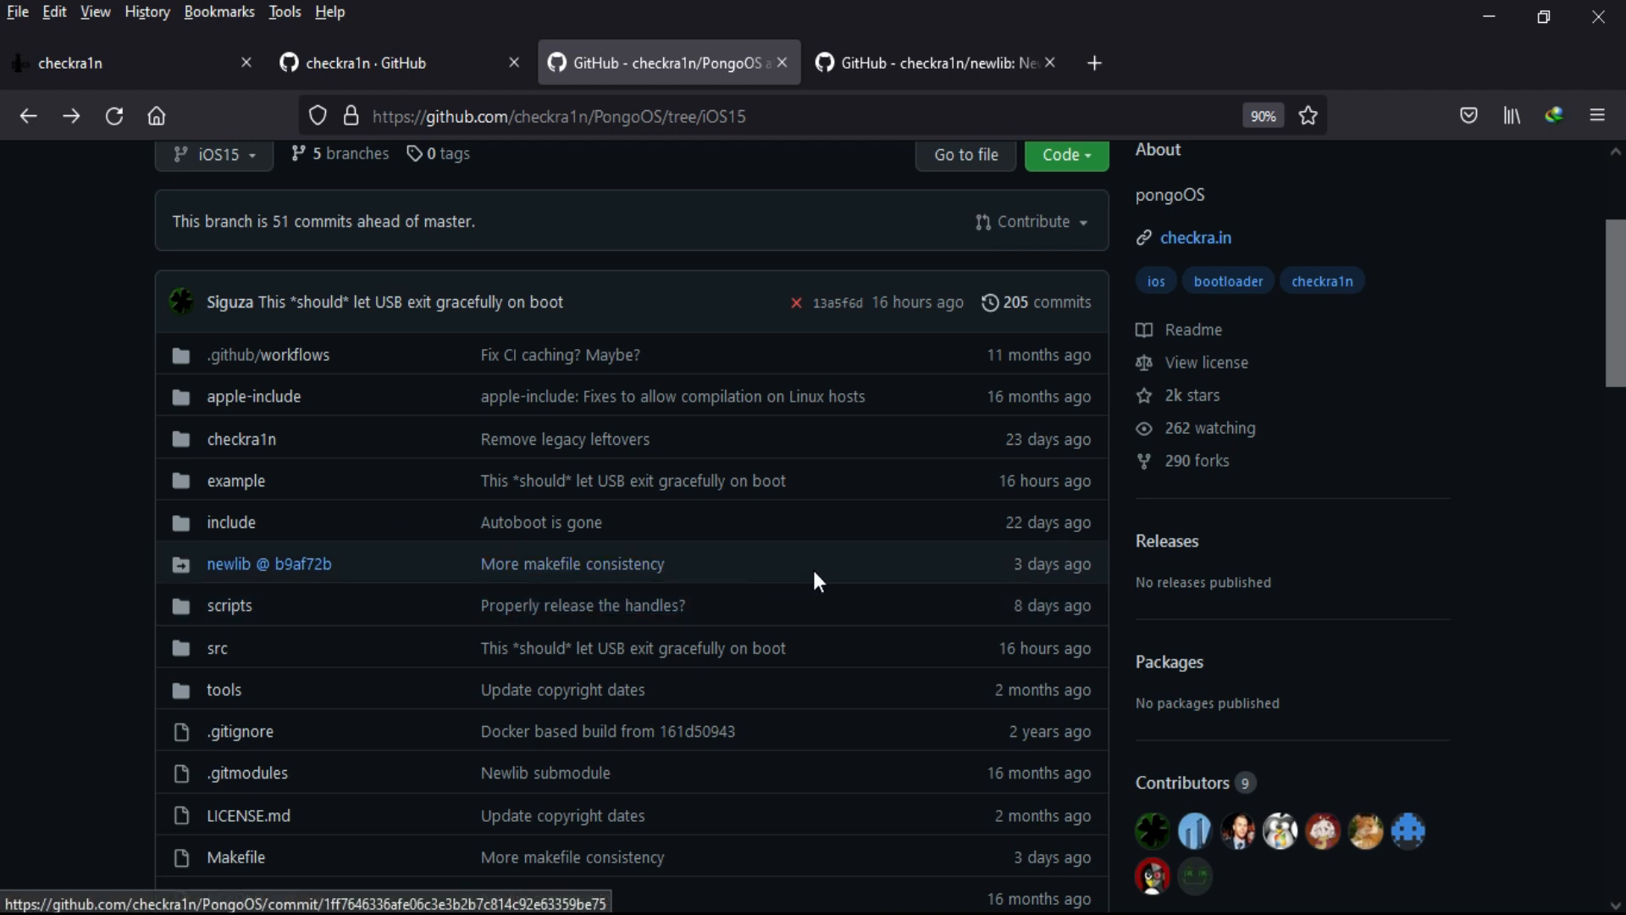
pyautogui.click(571, 562)
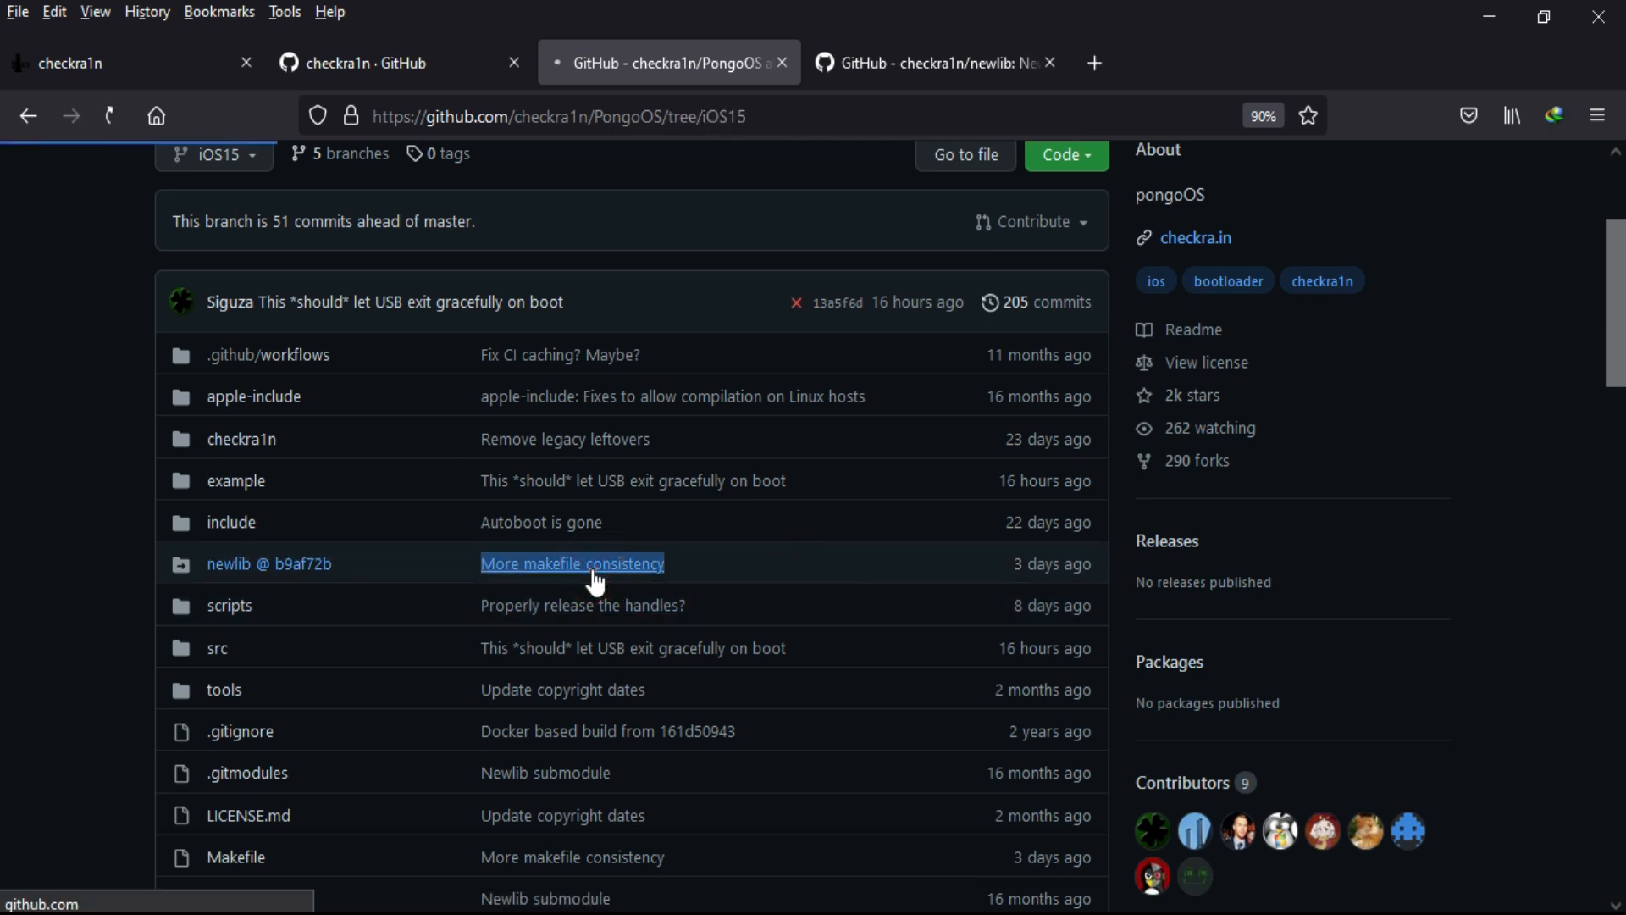
pyautogui.click(571, 563)
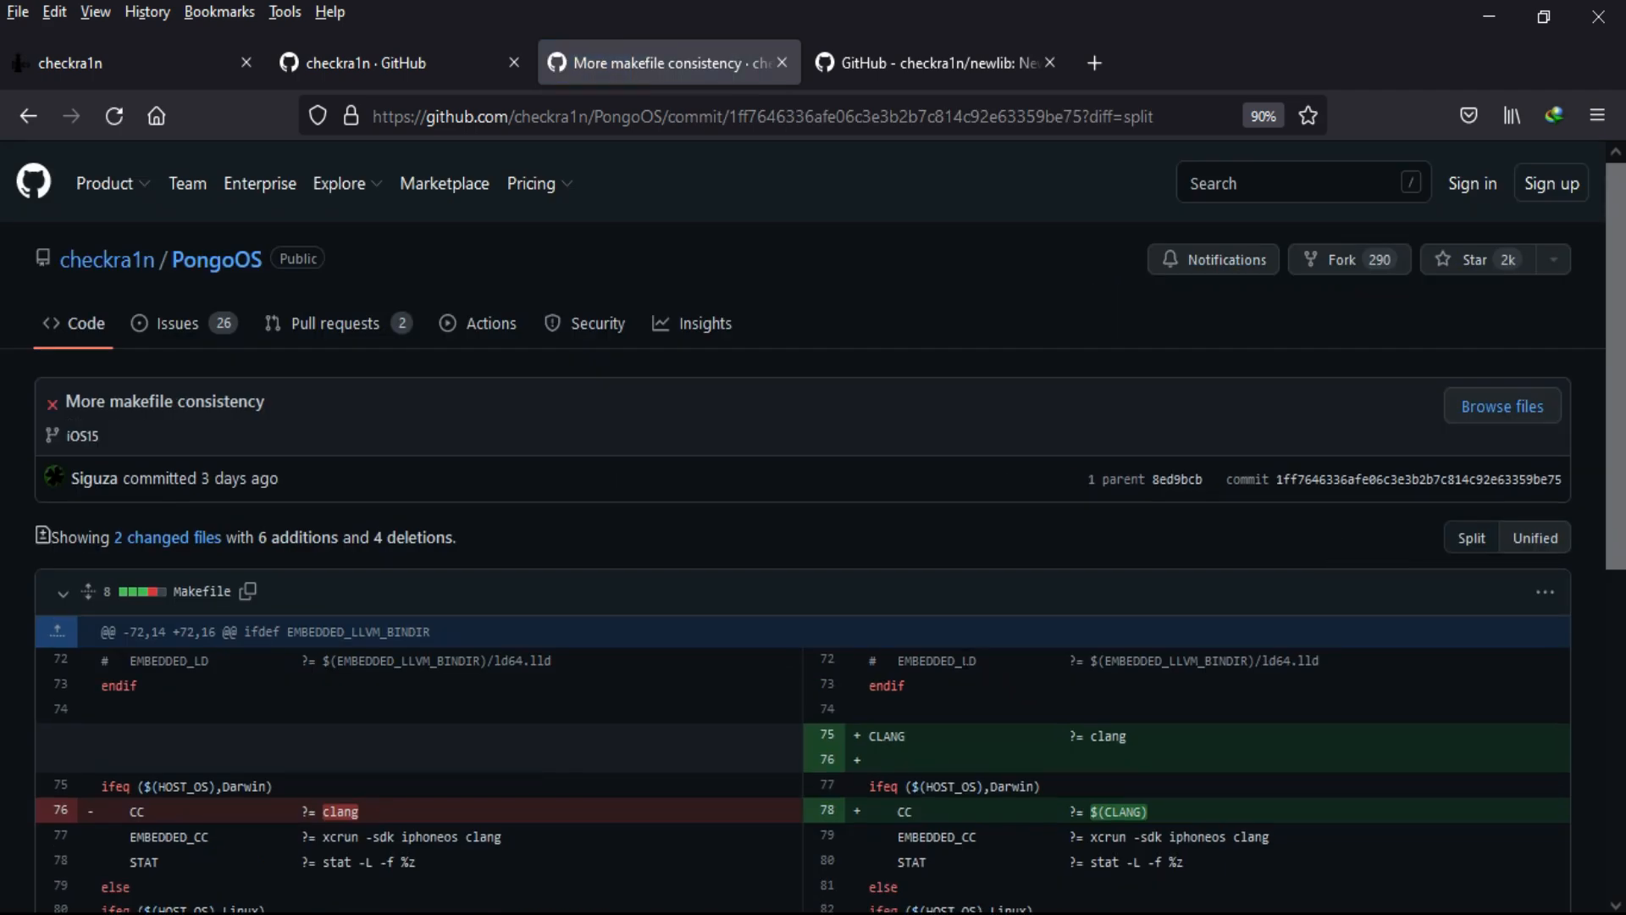
pyautogui.scroll(-3)
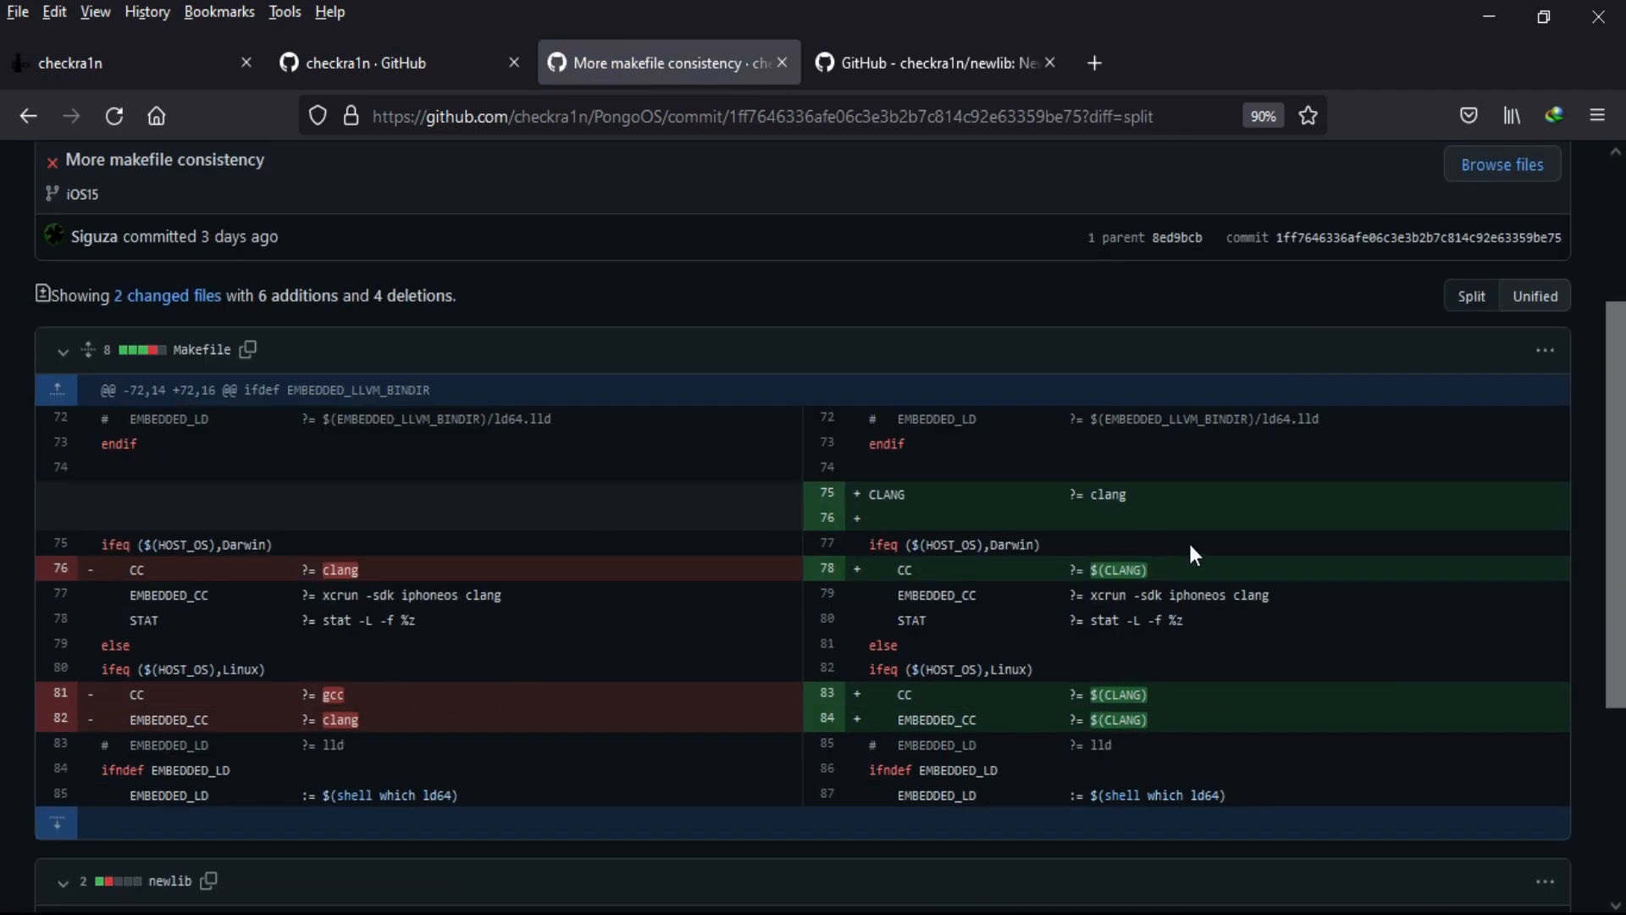
pyautogui.scroll(-3)
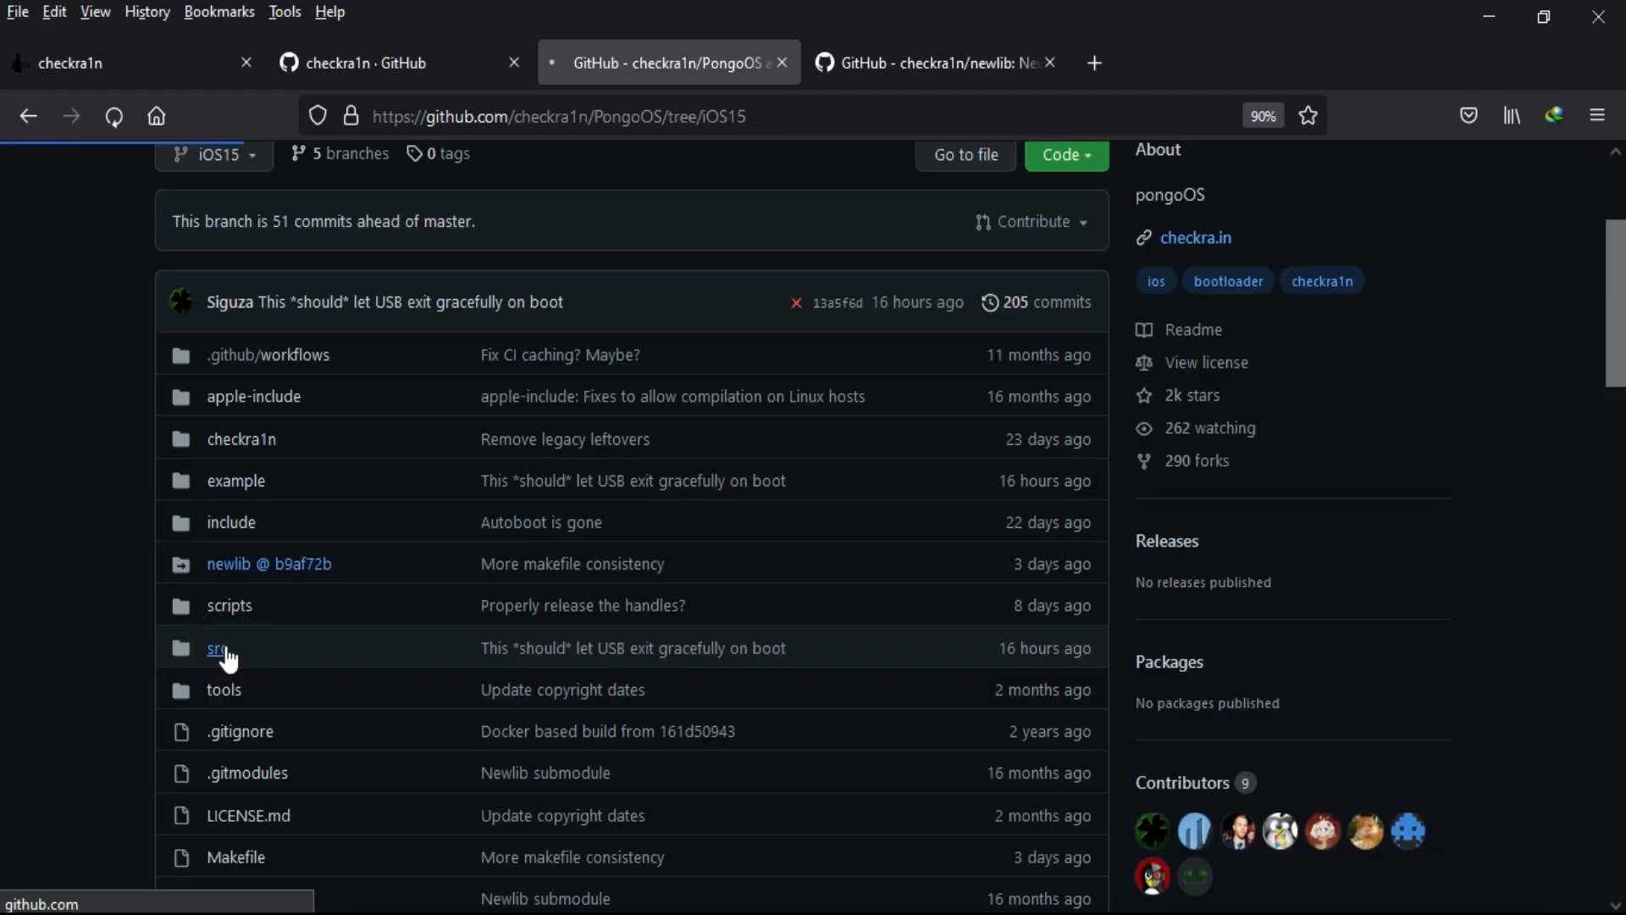
# Browse PongoOS's src/kernel folder and locks.c, then view the newlib repository README.
pyautogui.click(219, 649)
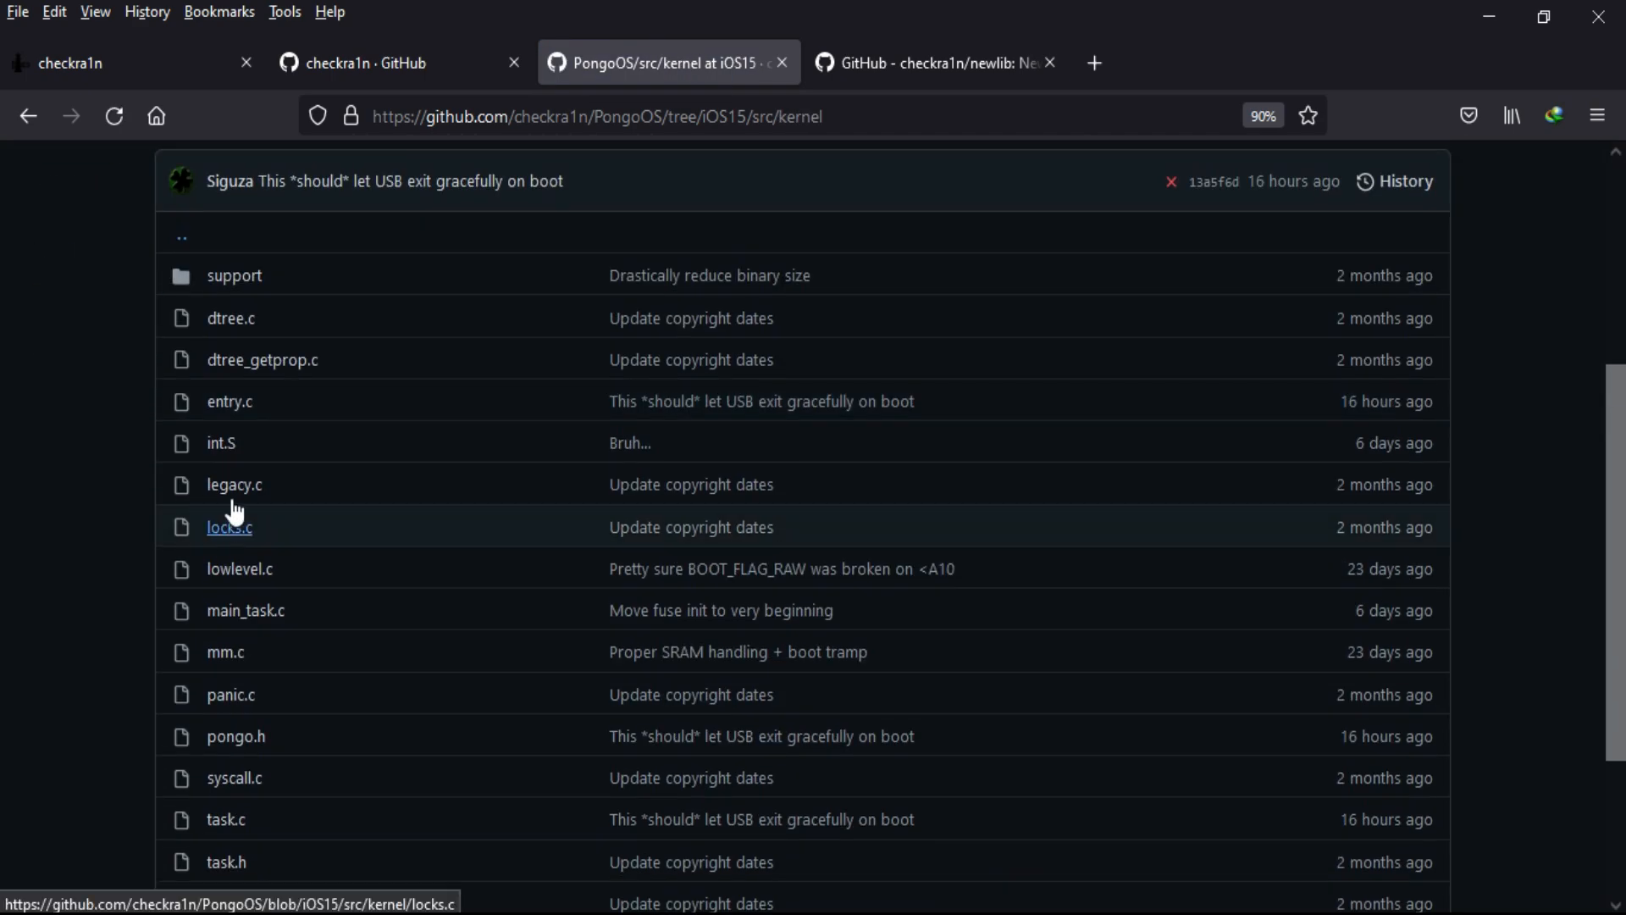
pyautogui.click(229, 401)
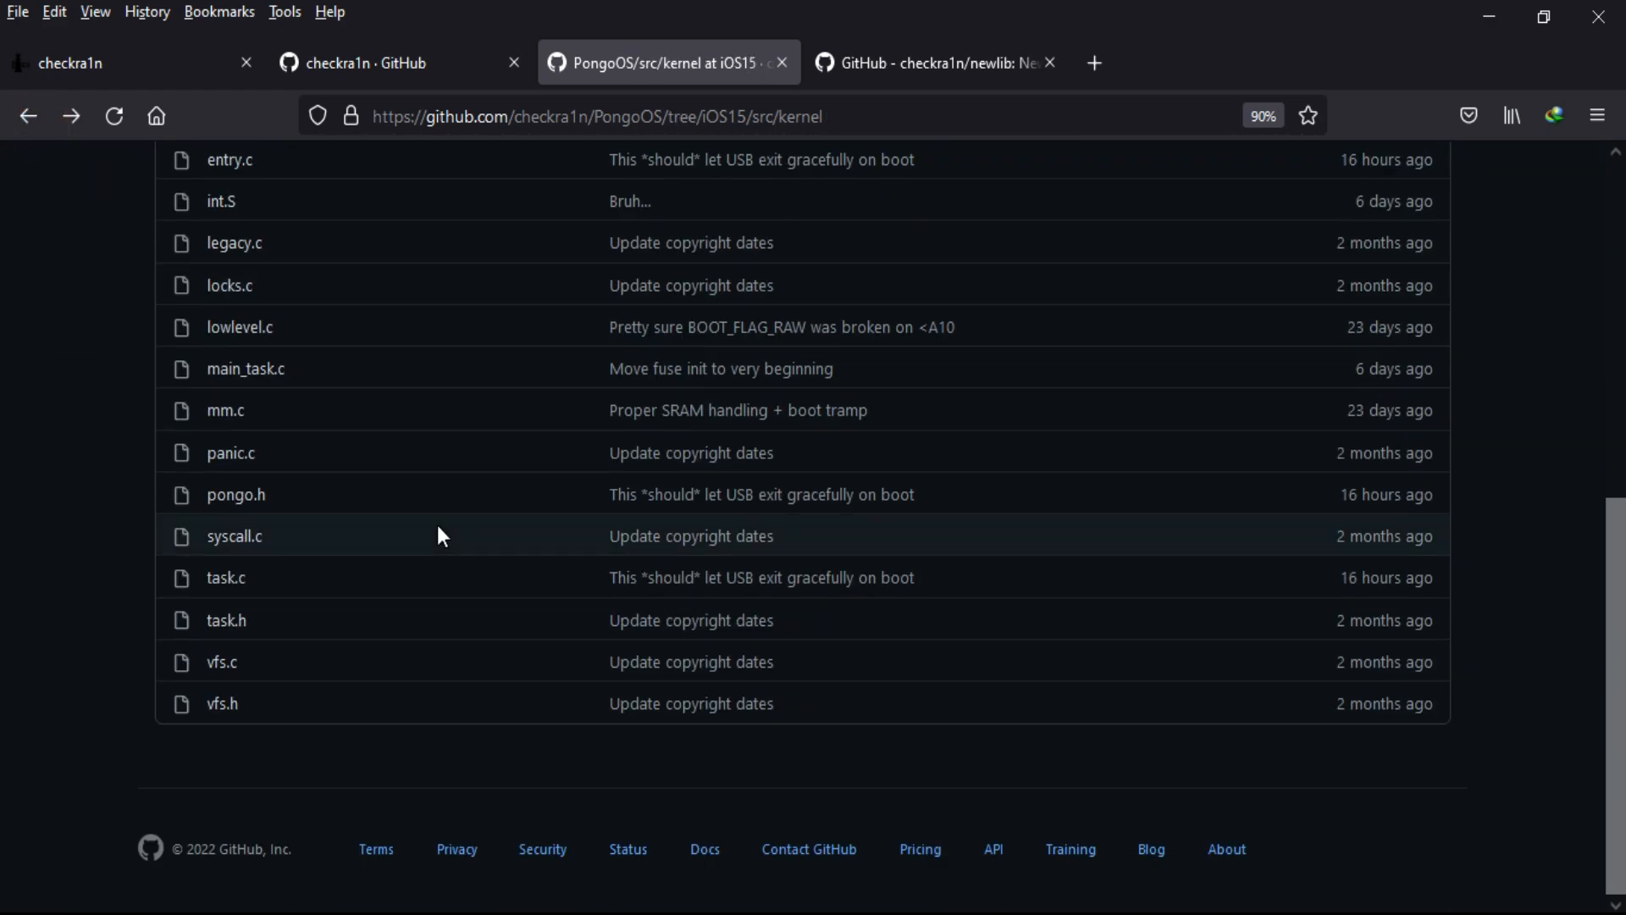
pyautogui.click(928, 63)
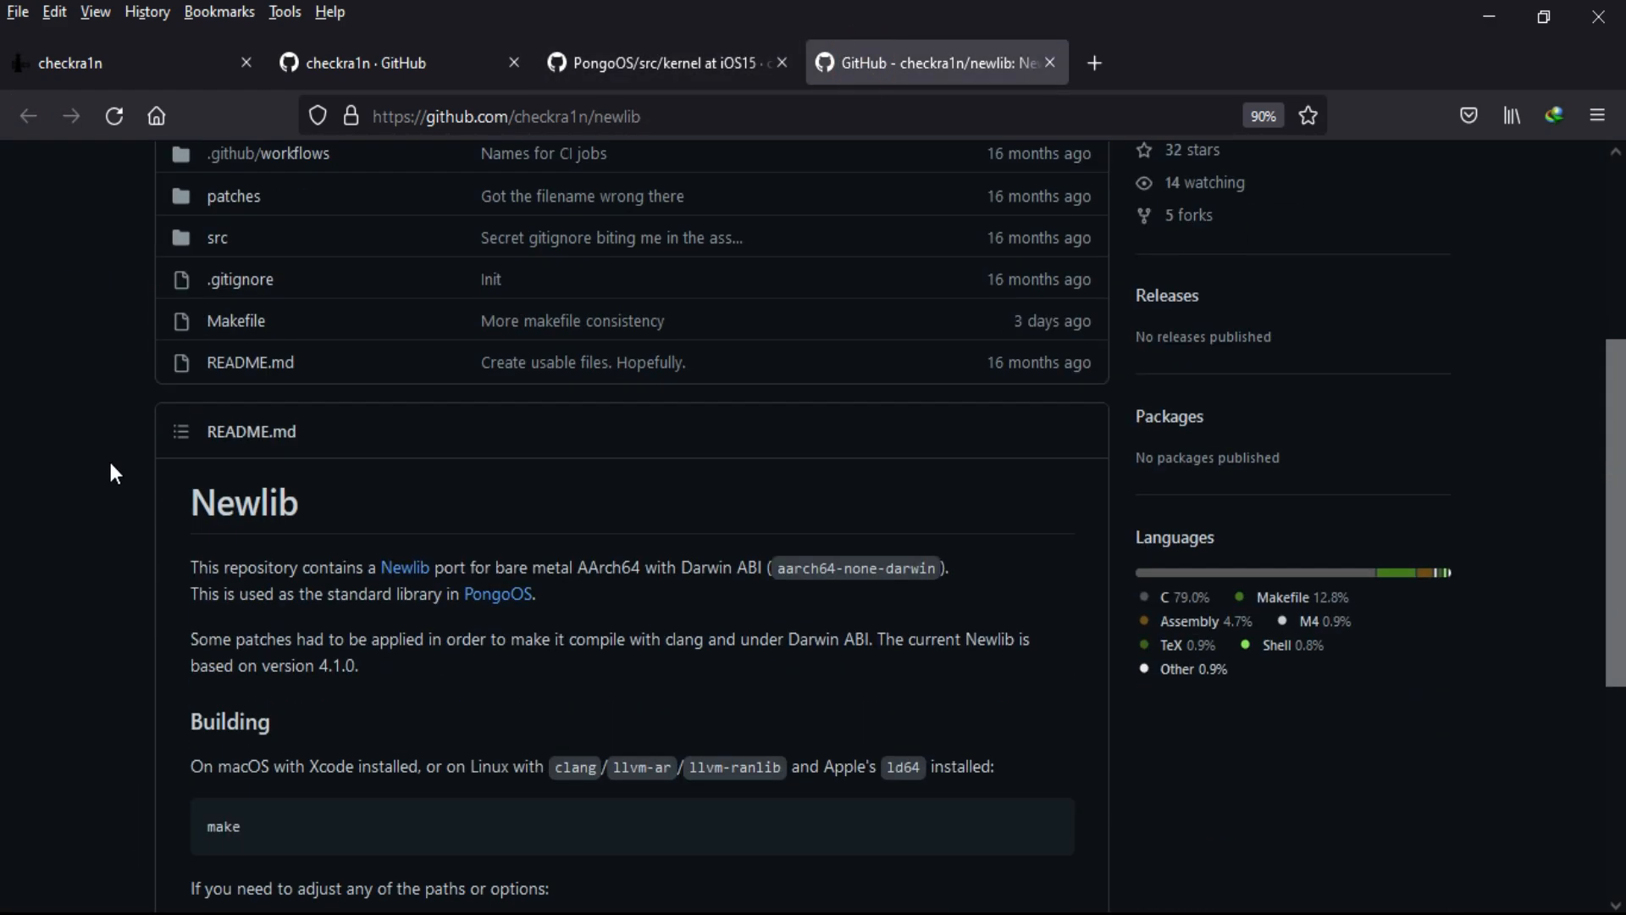